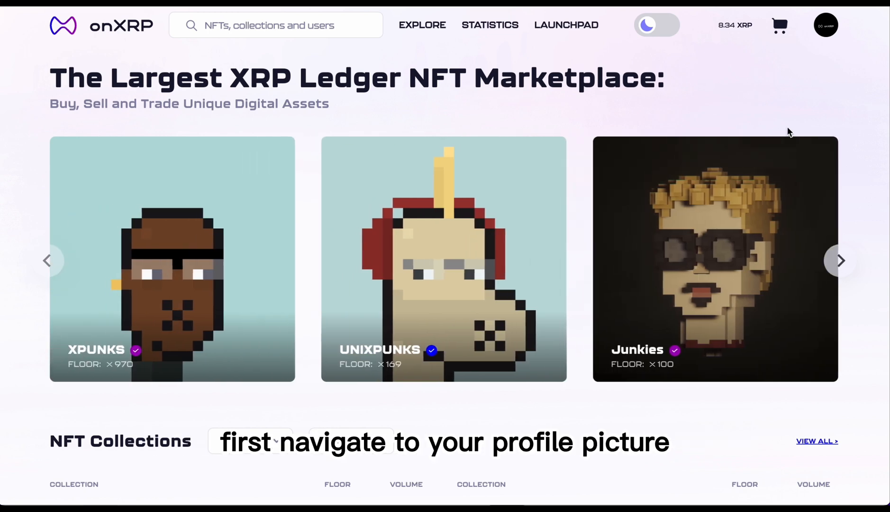
Choose Create from the profile menu and pick the Collection card, reaching the one-per-wallet warning
left_click(827, 24)
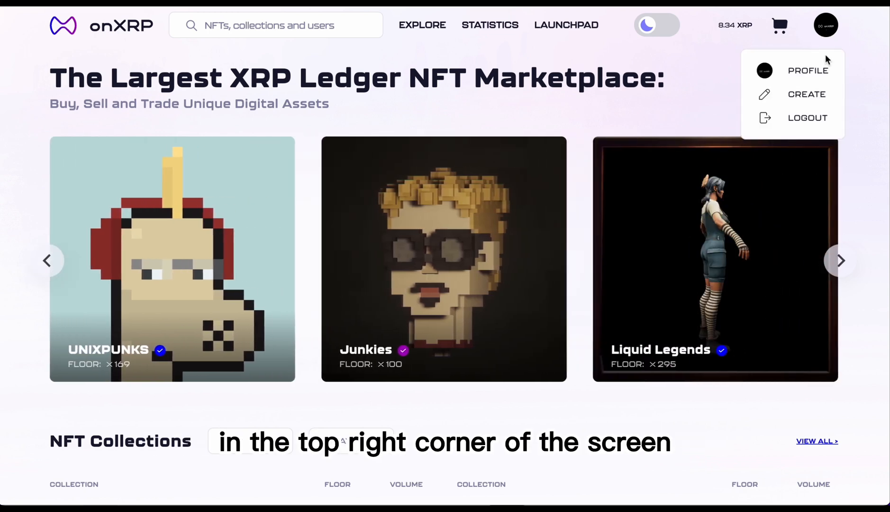
left_click(807, 94)
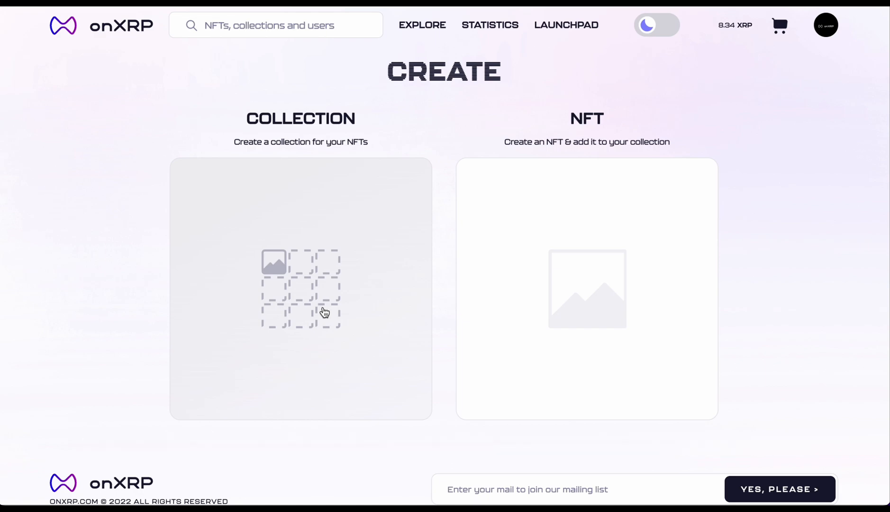
left_click(301, 288)
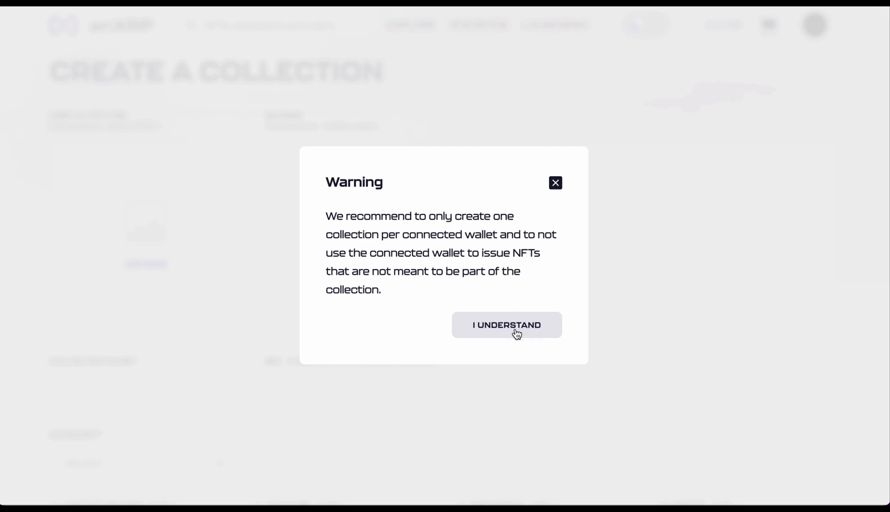
Acknowledge the warning and upload Display.png as the collection's display picture
left_click(506, 324)
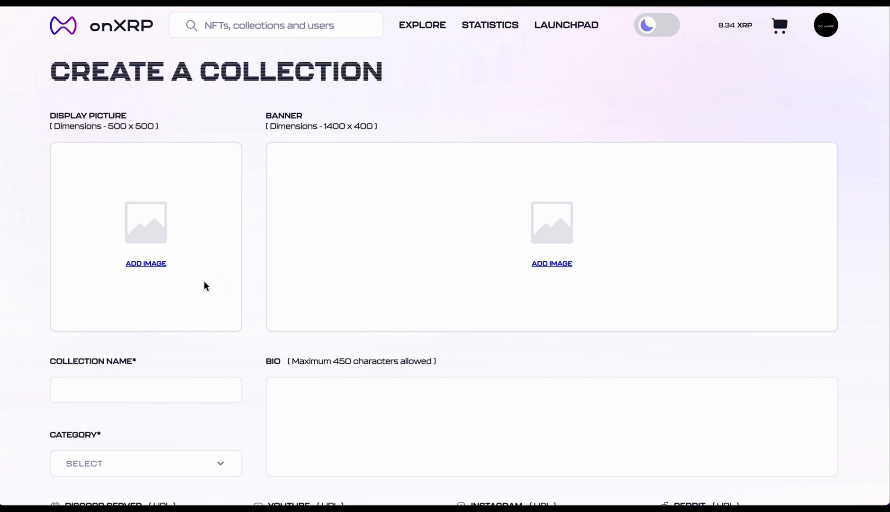
left_click(146, 263)
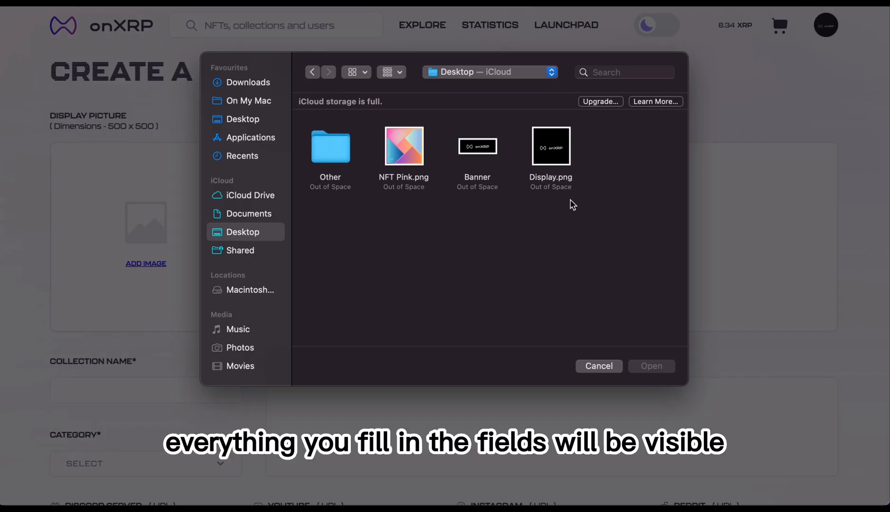
left_click(550, 146)
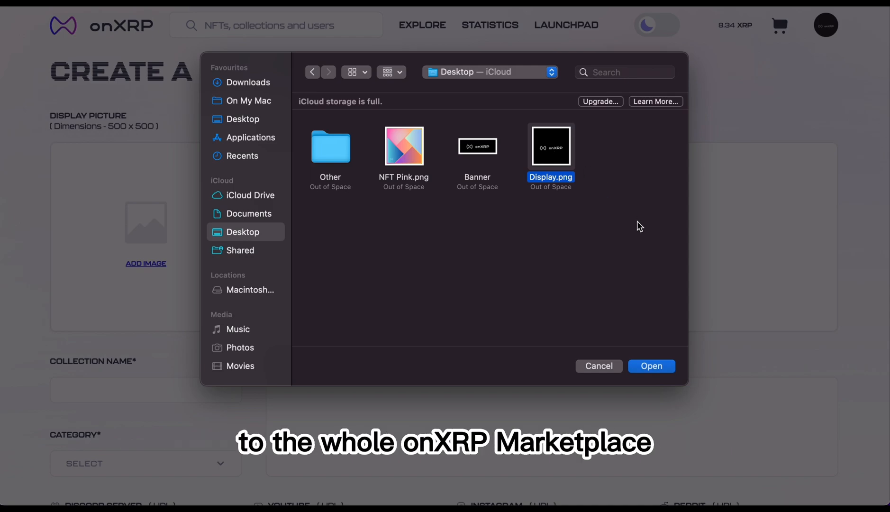
left_click(652, 366)
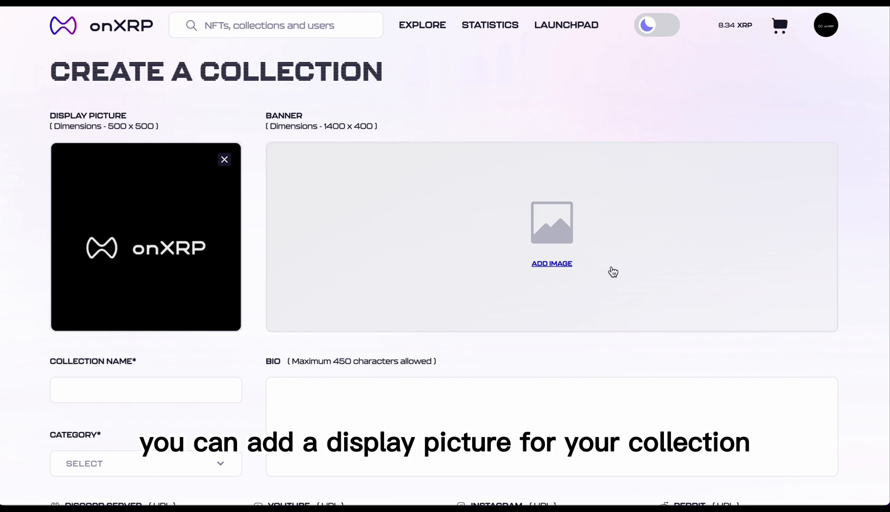
Upload the Banner image as the collection's banner
left_click(551, 264)
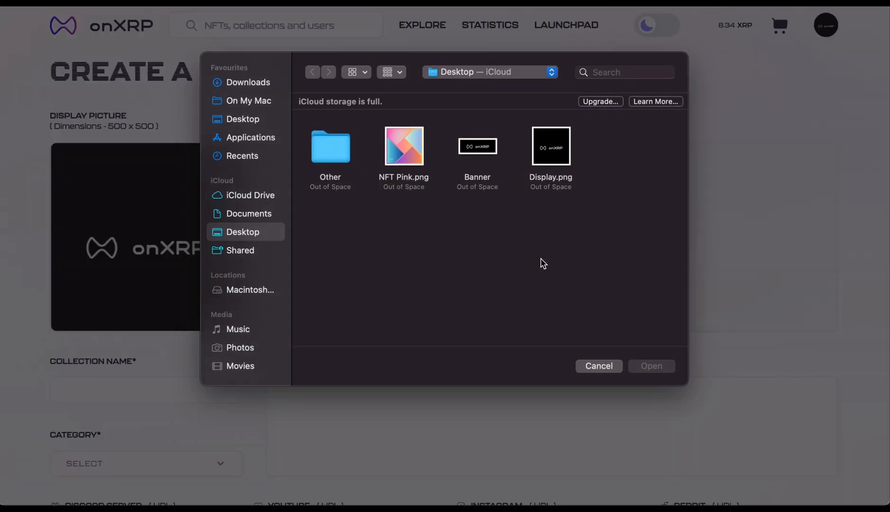
left_click(477, 146)
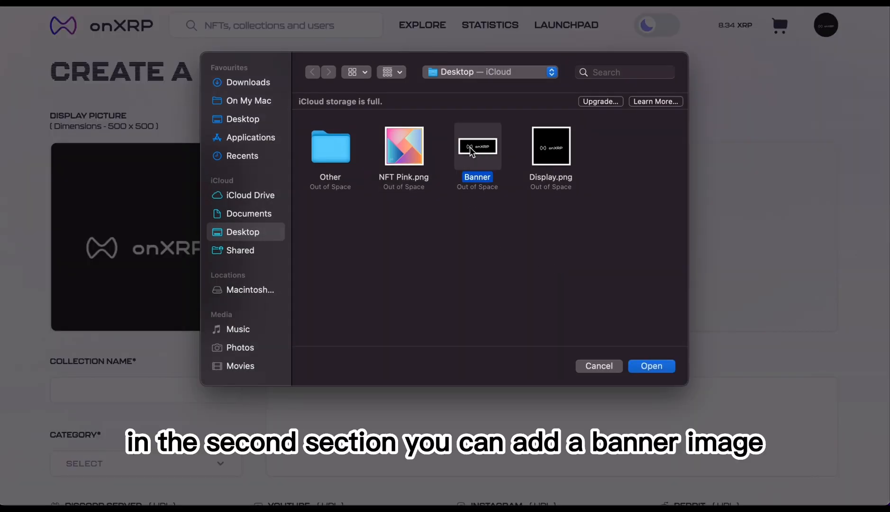
left_click(651, 366)
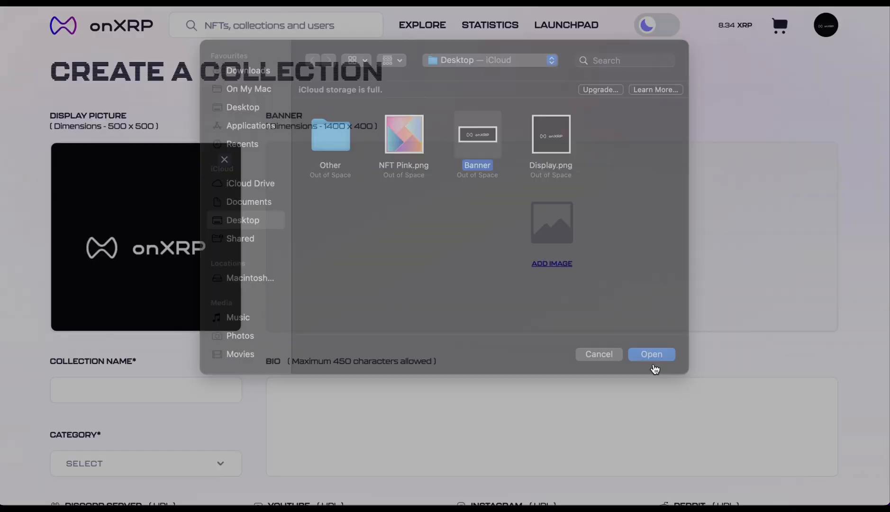
left_click(651, 354)
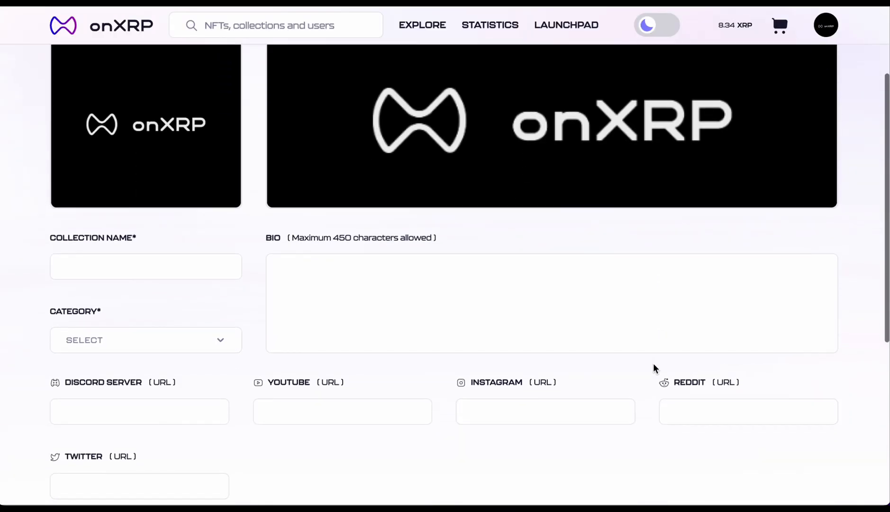
Name the collection 'onXRP Collection' with the bio 'we really love NFTs'
left_click(146, 267)
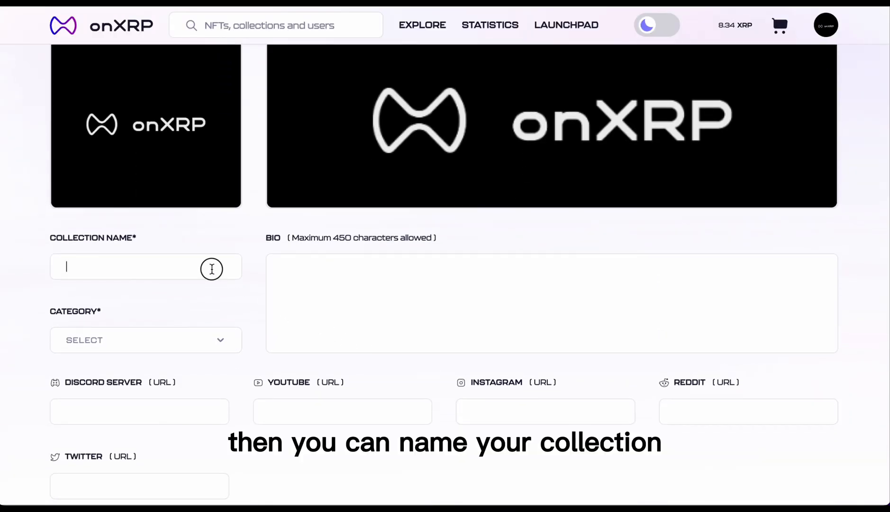
type("onXRP Coll")
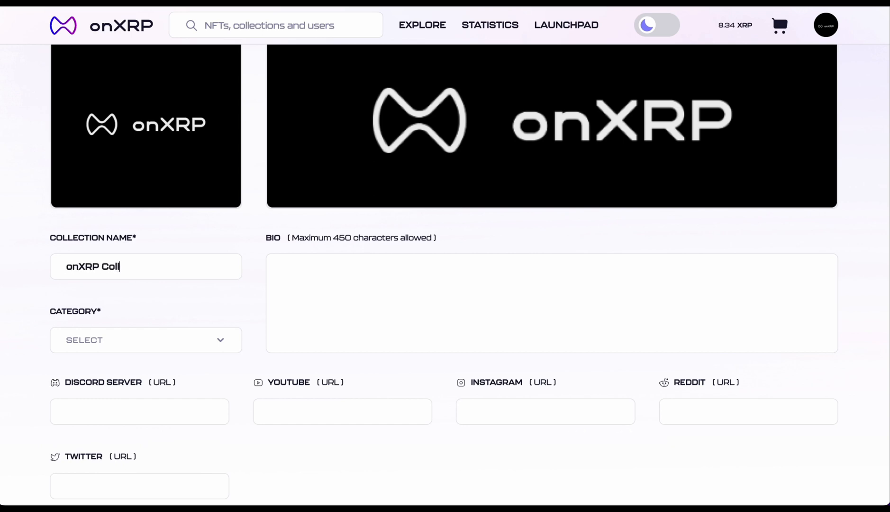
type("ection")
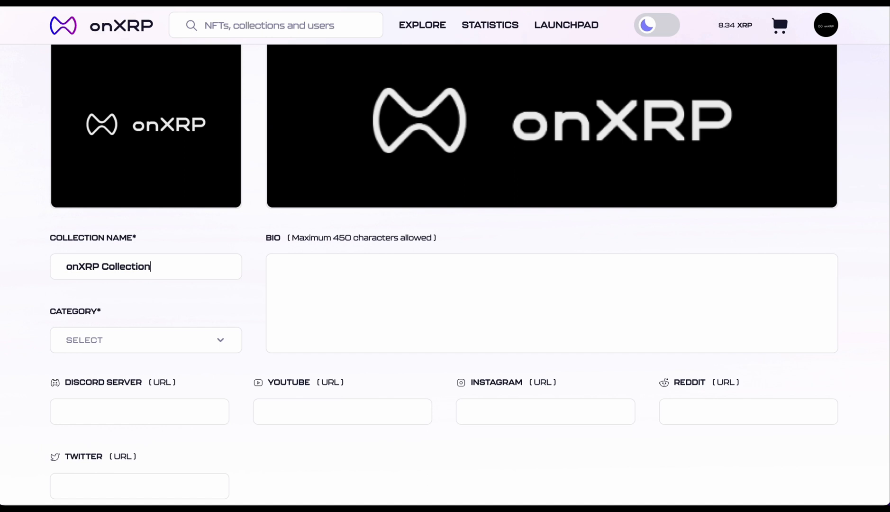
type("we")
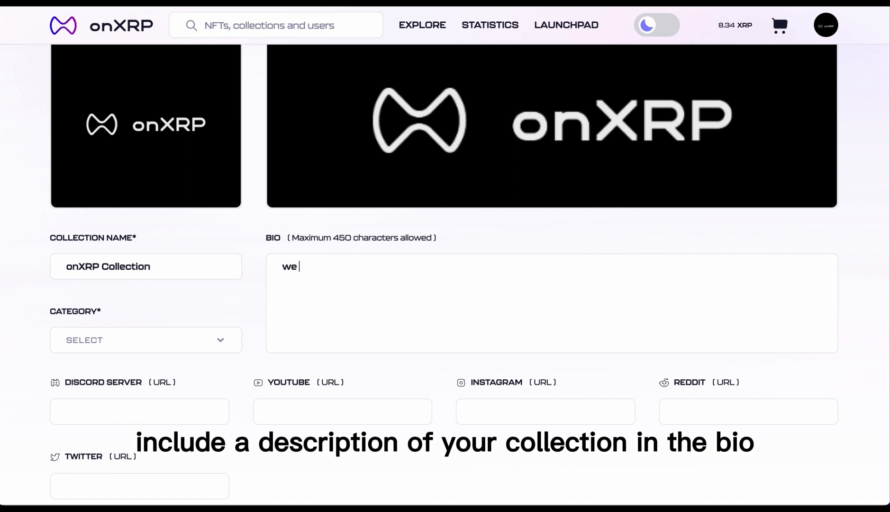
type("really love NFT")
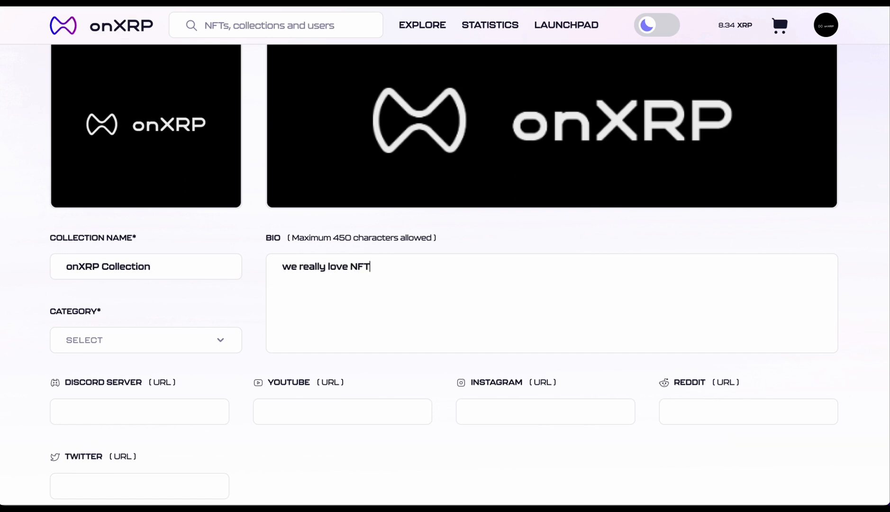
type("s")
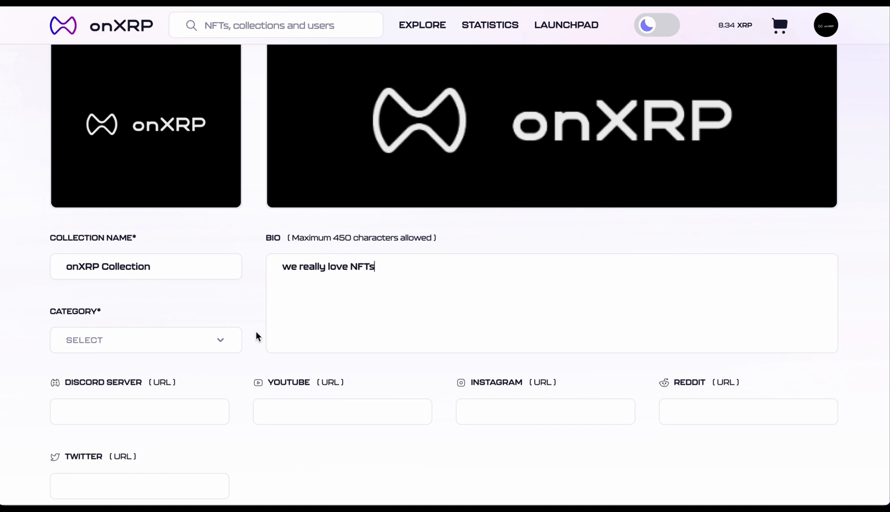
Set the collection category to ART
left_click(145, 339)
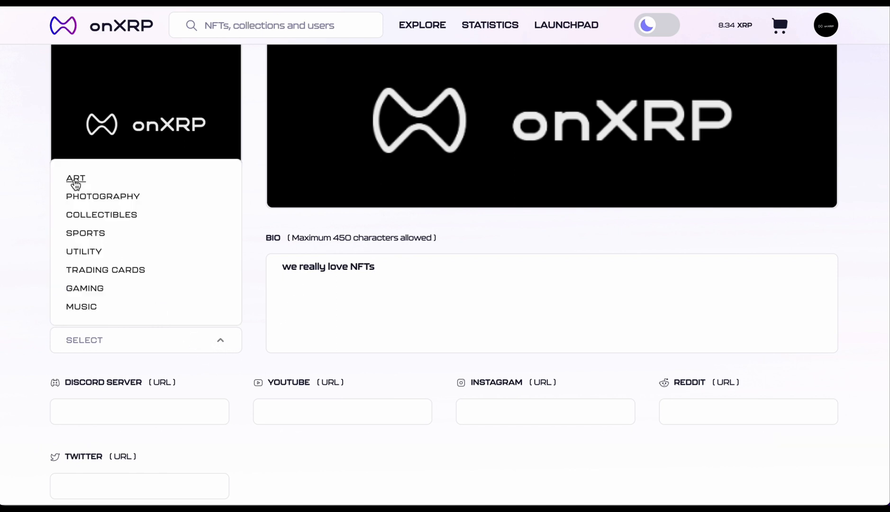
left_click(76, 178)
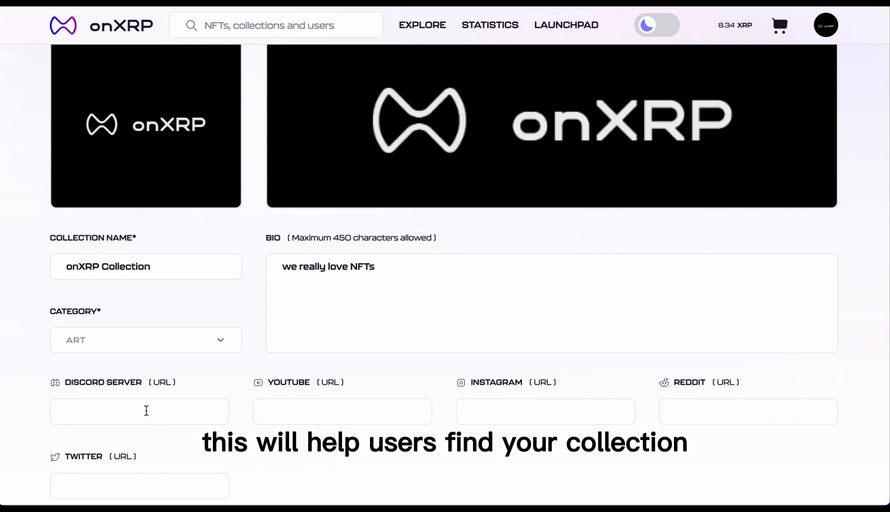
left_click(139, 411)
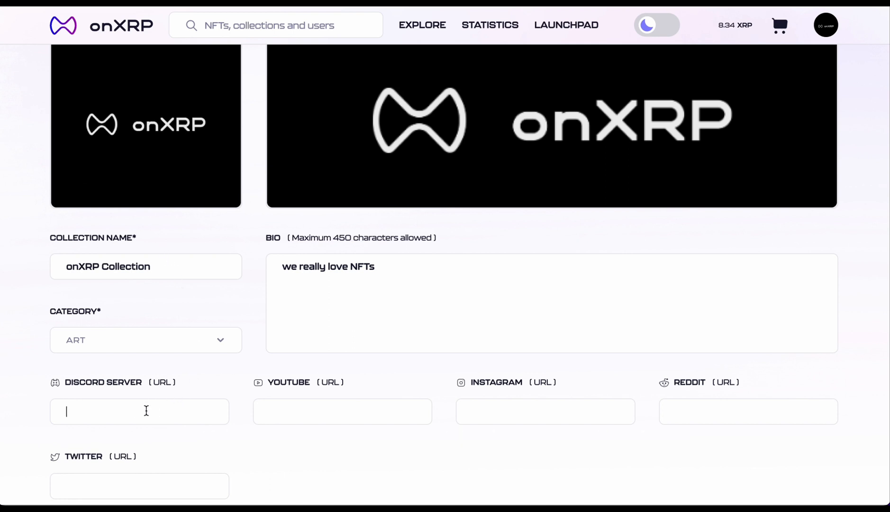
Enter discord, youtube, instagram, reddit and twitter in the five social link fields
type("discco")
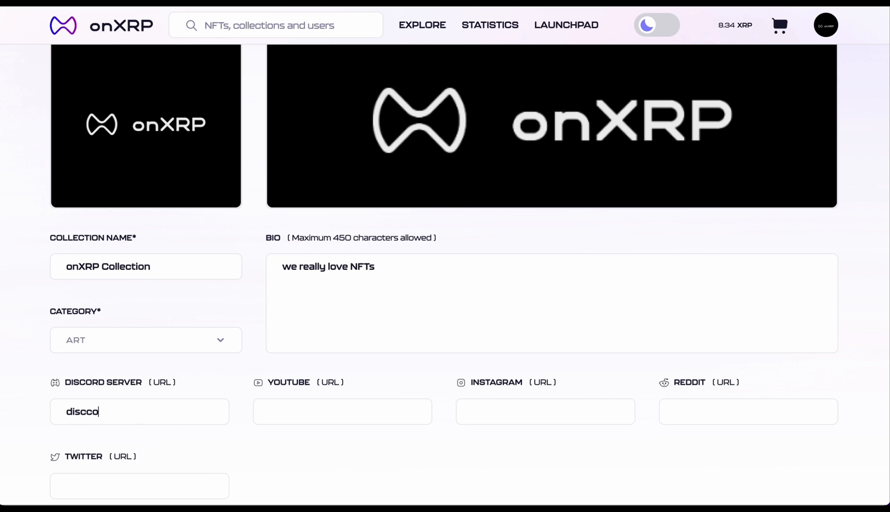
type("yo")
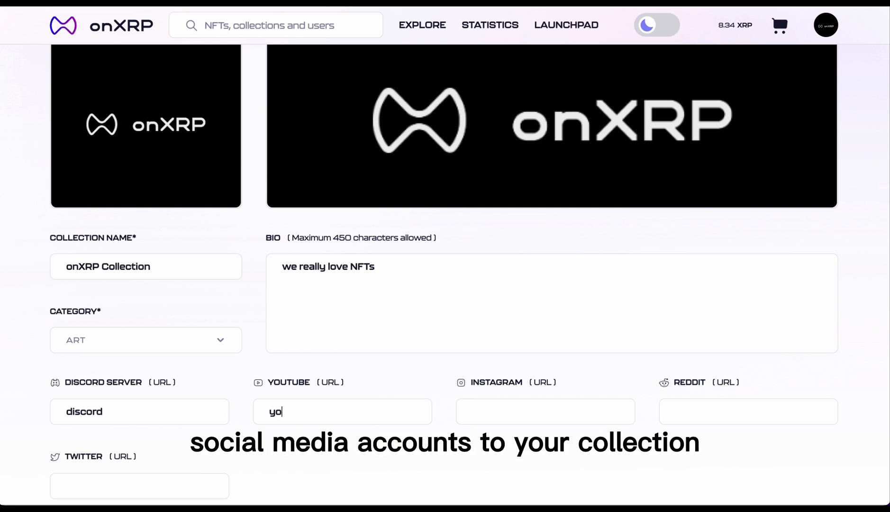
type("instagram")
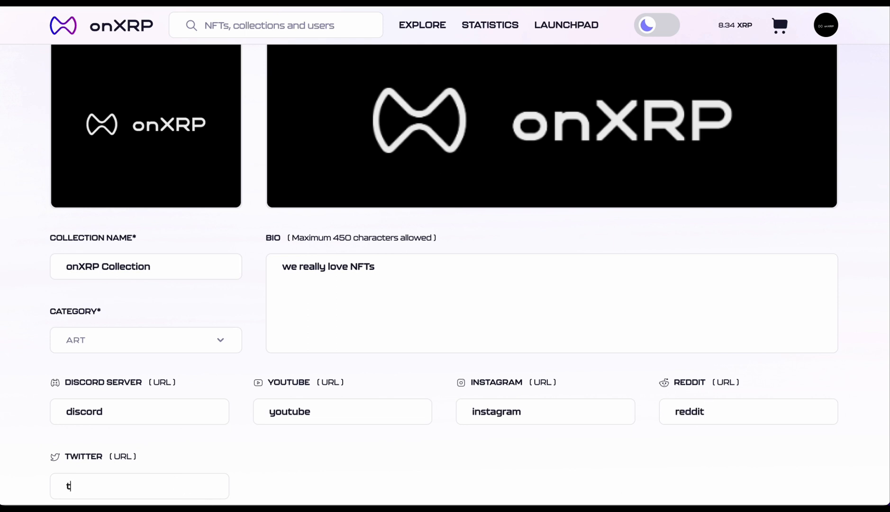
type("witter")
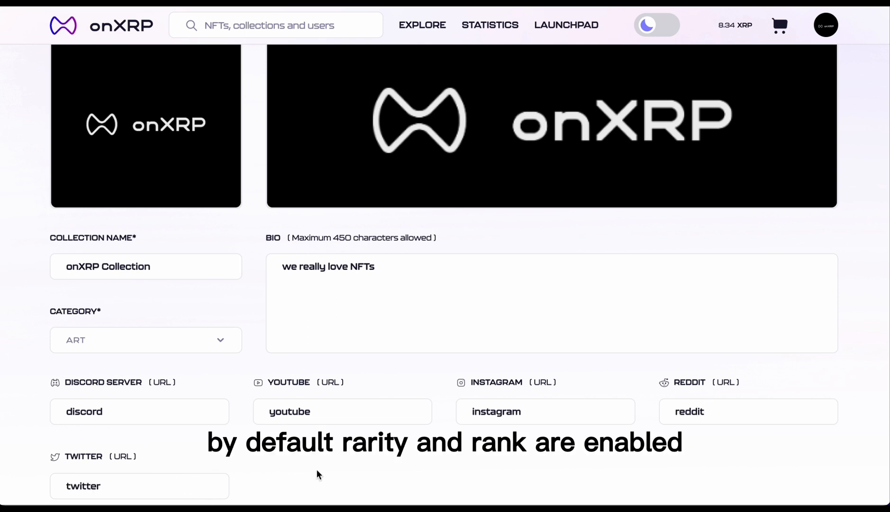
scroll("down", 3)
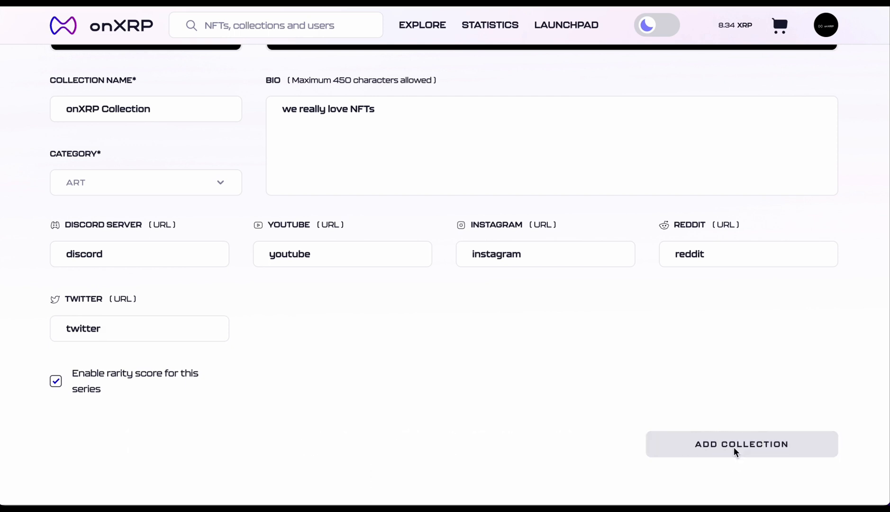
Submit the new collection and dismiss the success message
left_click(741, 444)
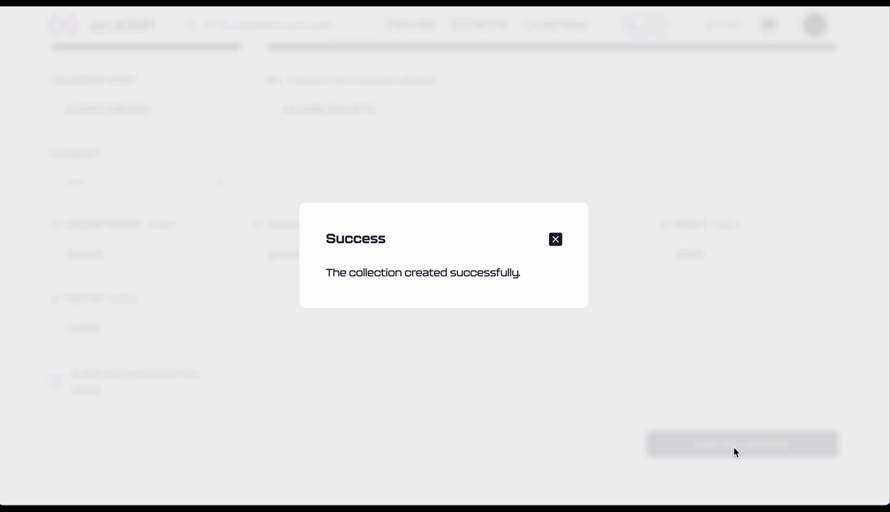
left_click(554, 239)
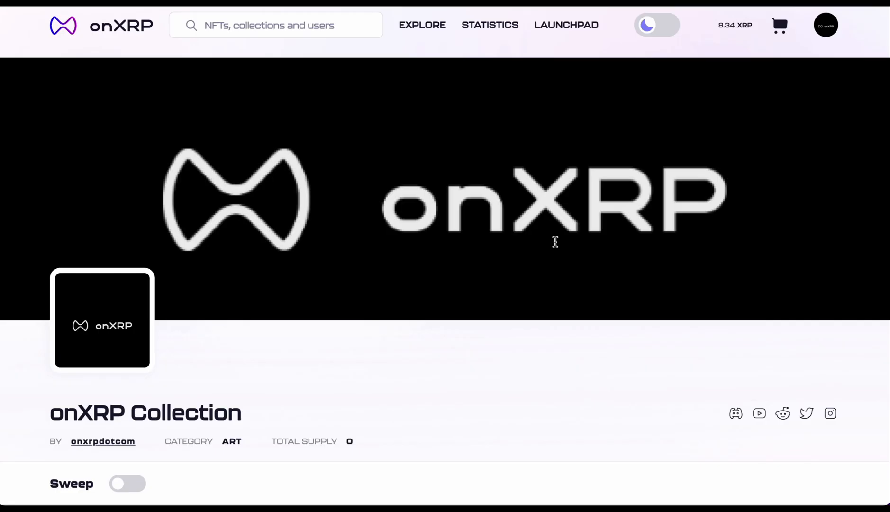
scroll("down", 3)
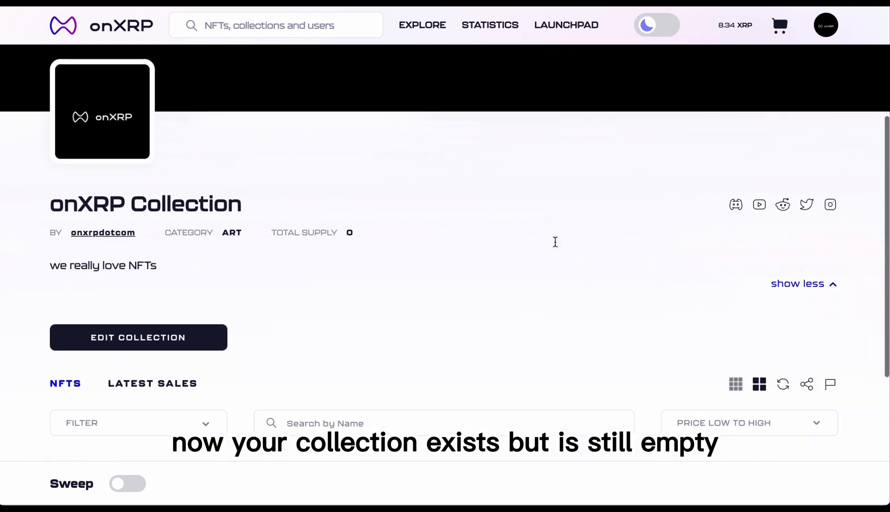
scroll("down", 3)
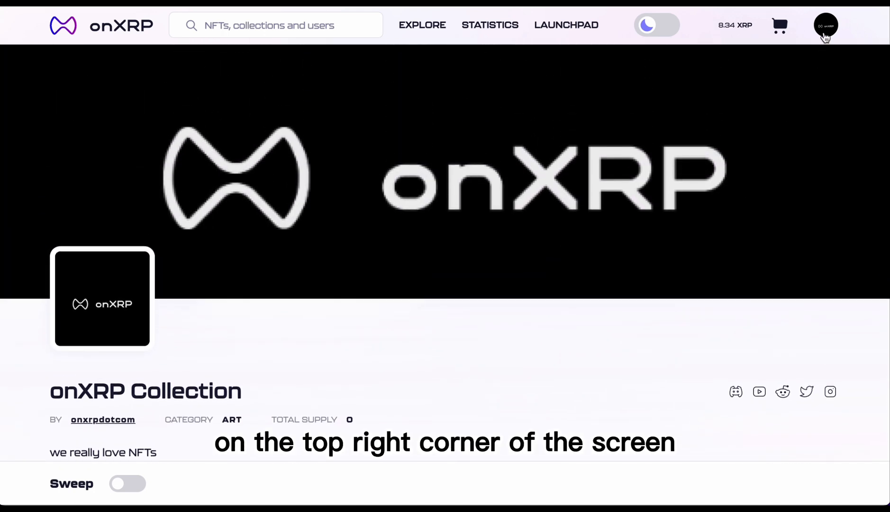
Choose Create from the profile menu and pick the NFT card
left_click(826, 25)
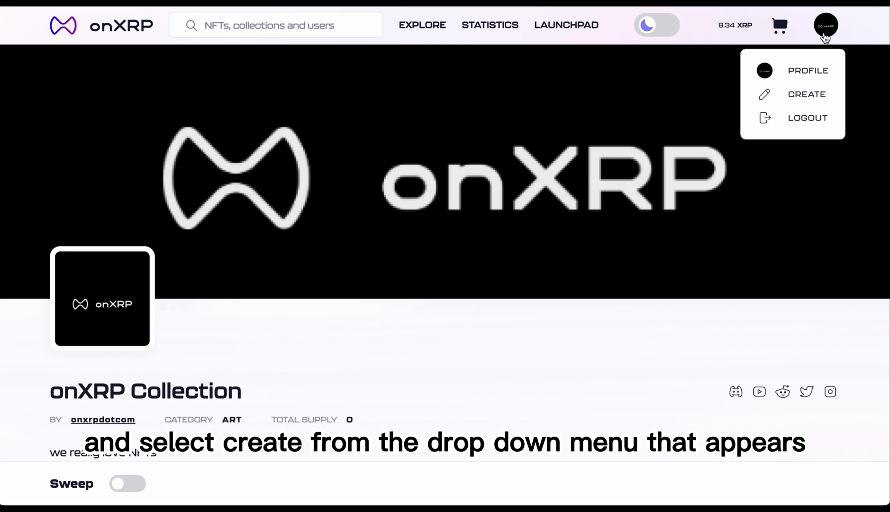
left_click(806, 94)
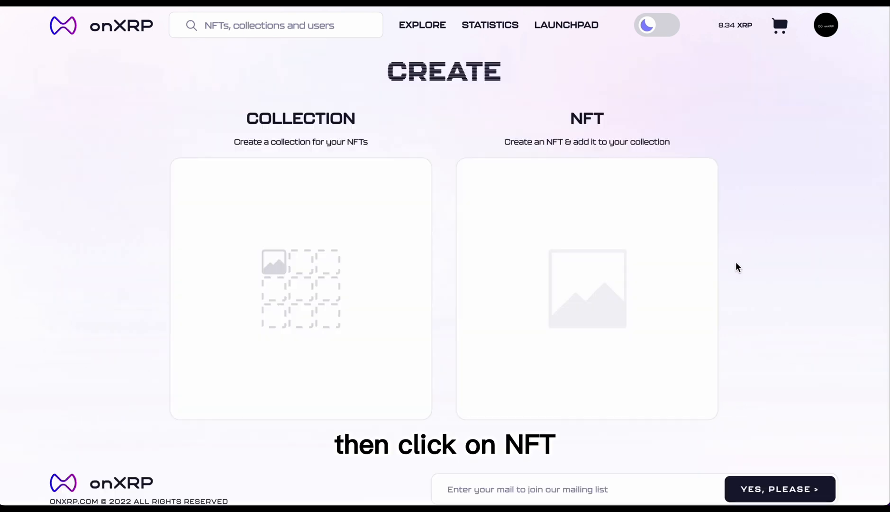
left_click(587, 288)
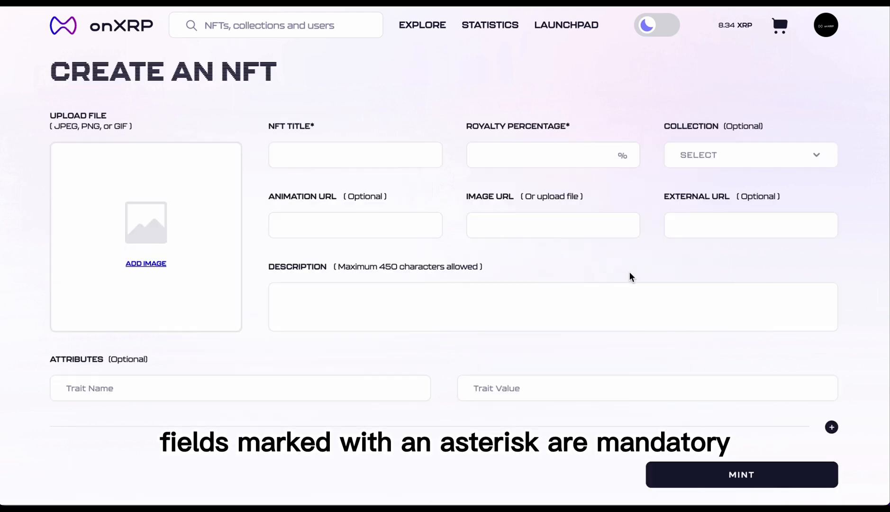
mouse_move(475, 261)
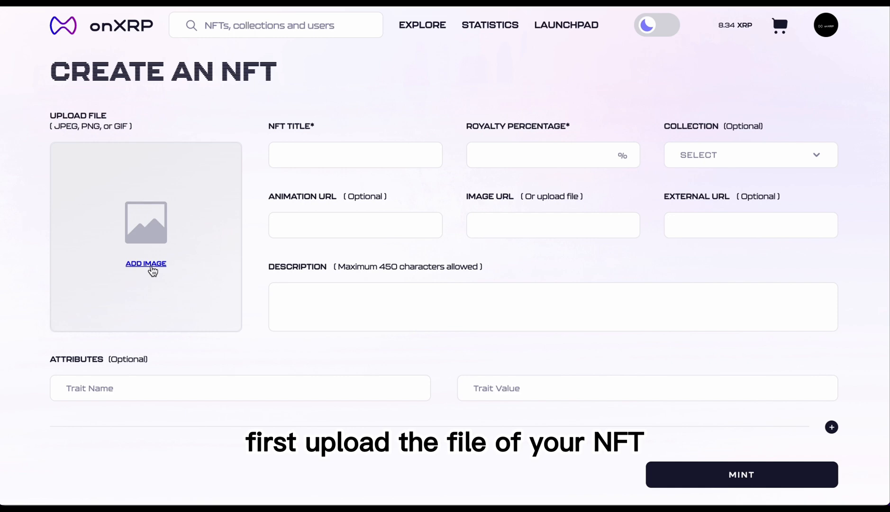
Upload NFT Pink.png as the NFT's image file
left_click(146, 264)
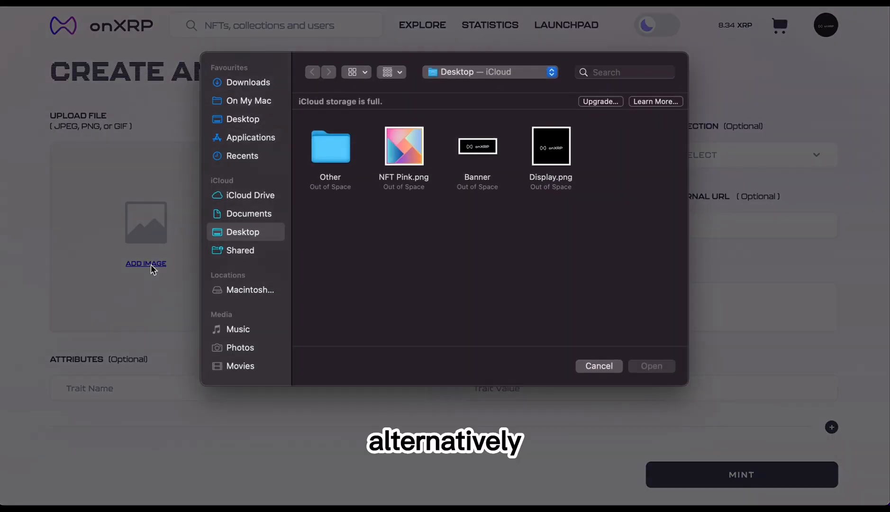
left_click(404, 147)
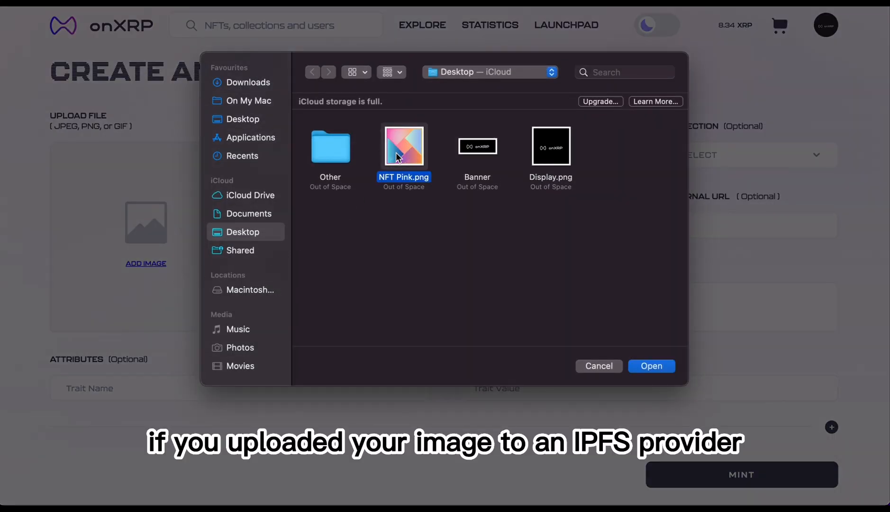
left_click(651, 366)
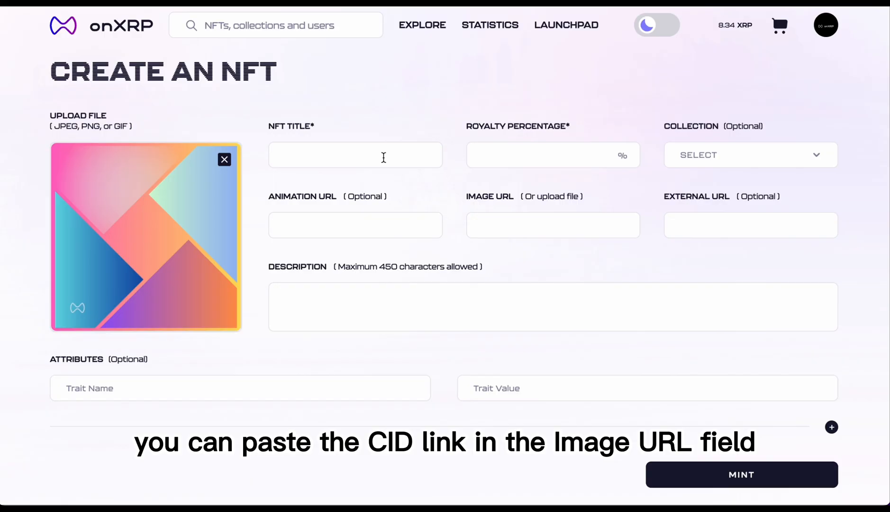
Title the NFT 'onXRP NFT', set royalty to 5%, and choose ONXRP COLLECTION
type("onXRP")
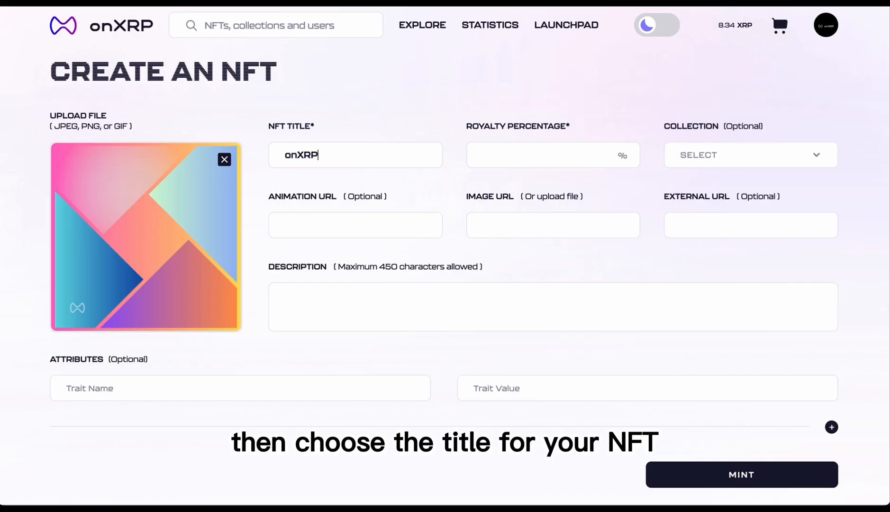
type("NFT")
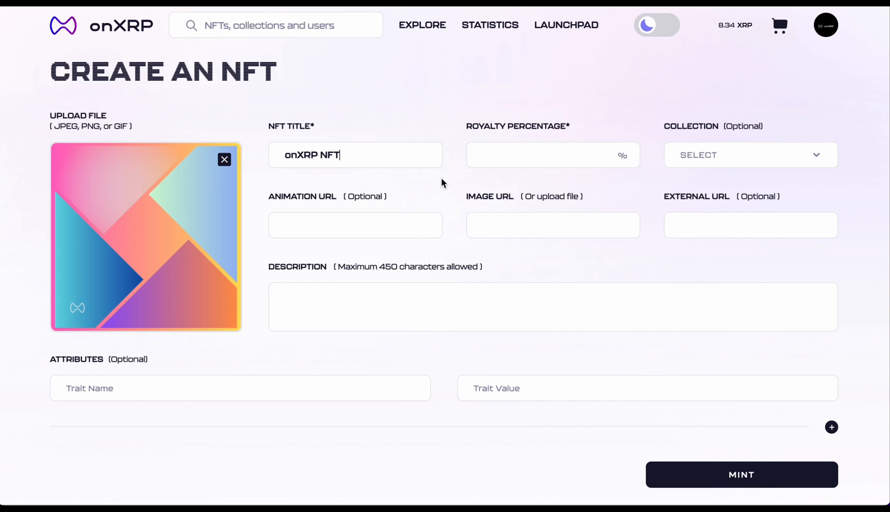
type("5")
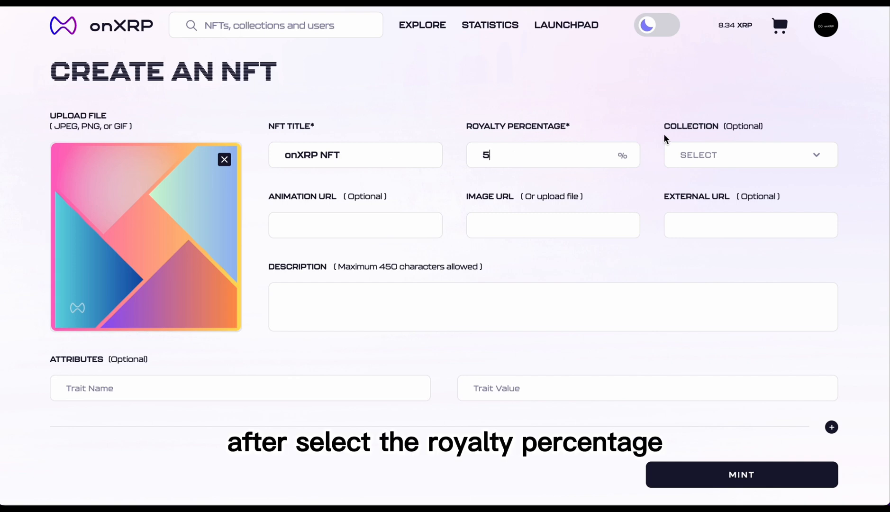
left_click(750, 155)
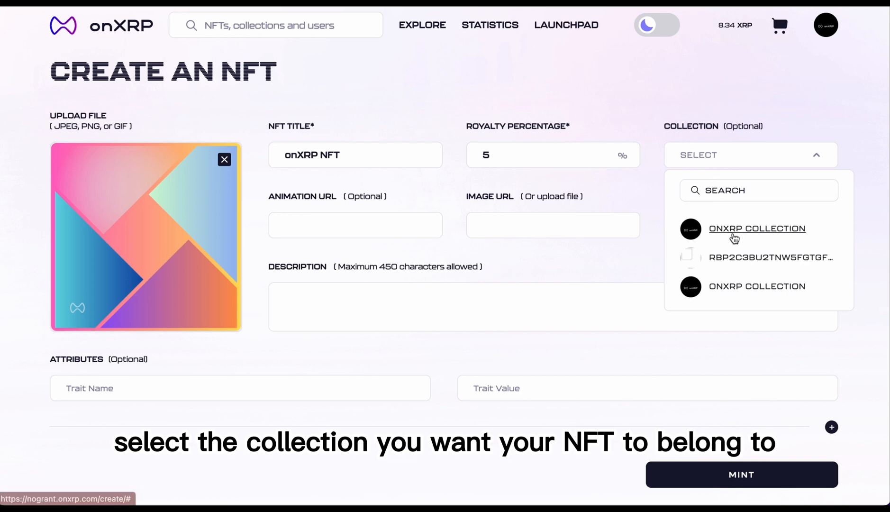
left_click(757, 228)
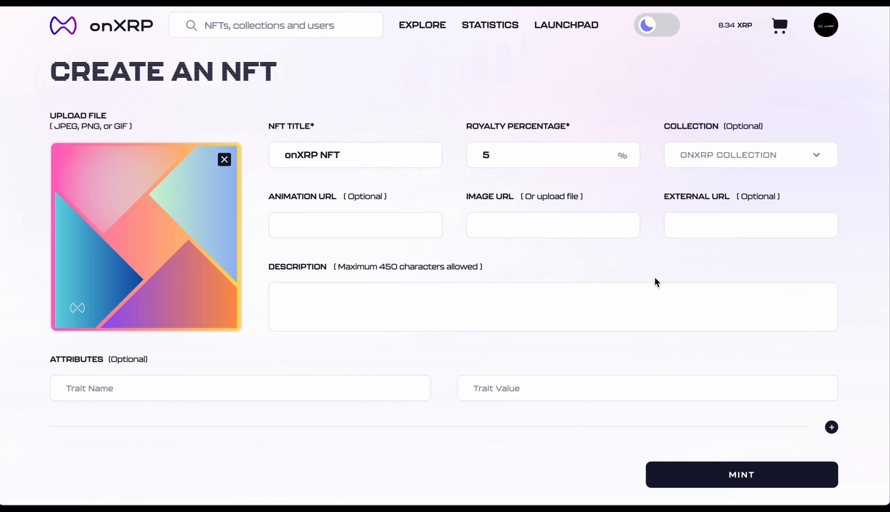
mouse_move(378, 285)
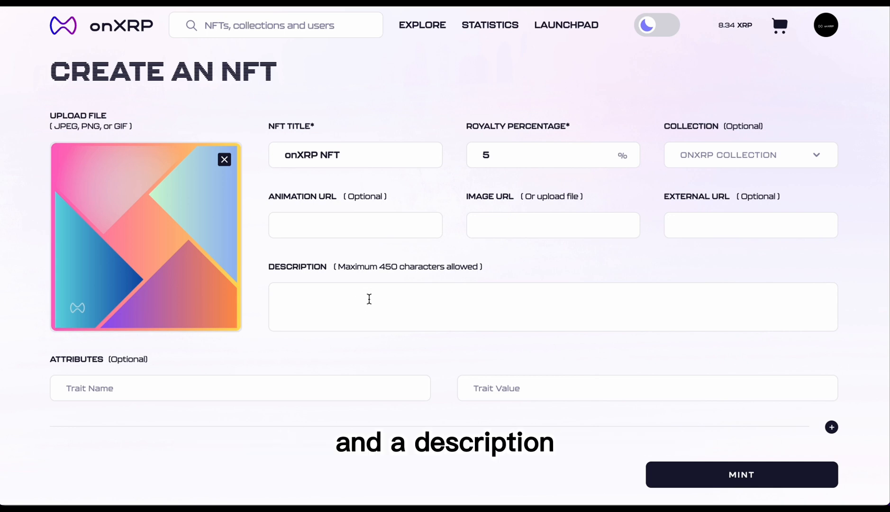
Describe the NFT as 'we love NFTs' and add the attribute Colors: Pink
type("we love NFT")
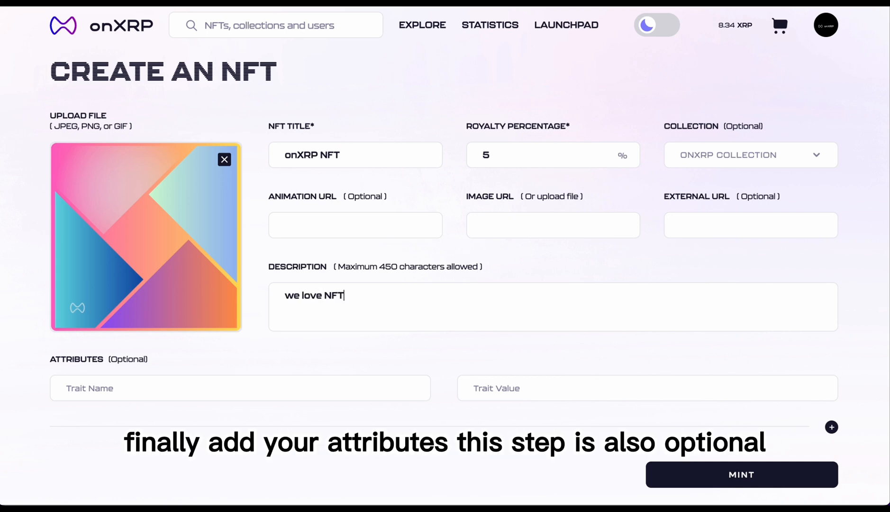
type("s")
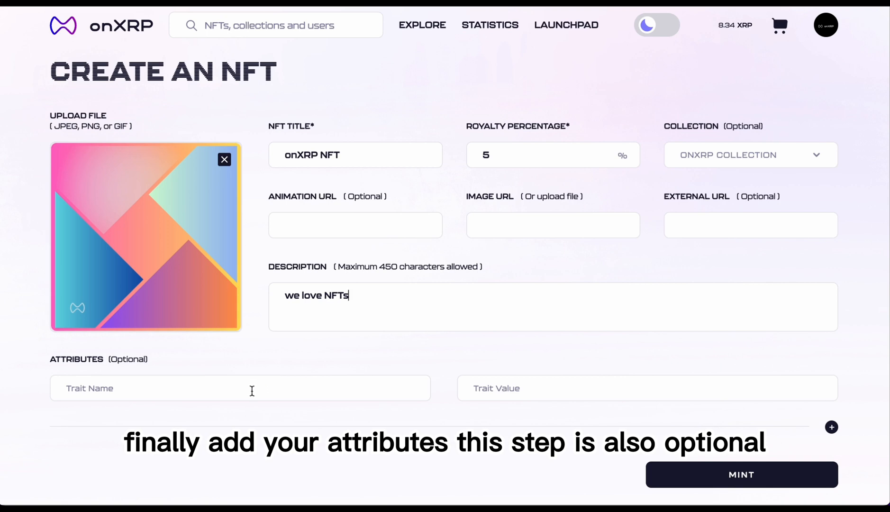
type("Colors")
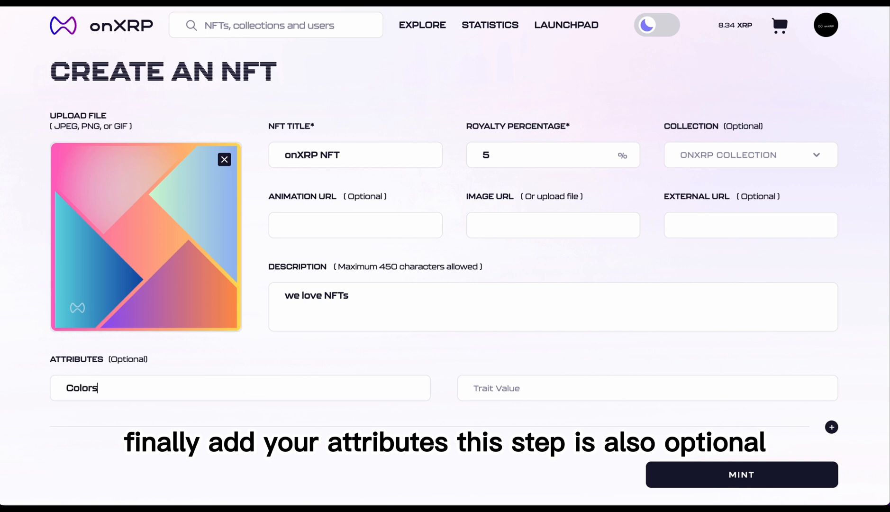
type("Pink")
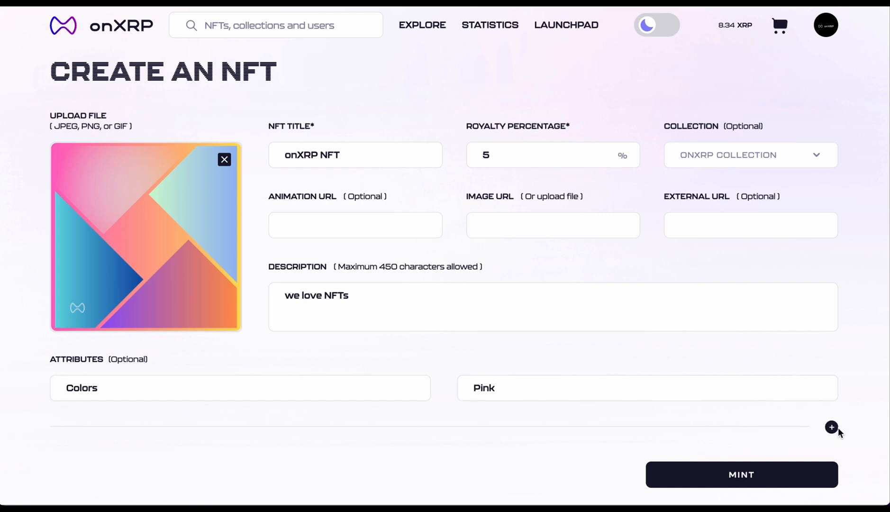
Add a second attribute Logo: onXRP
left_click(831, 426)
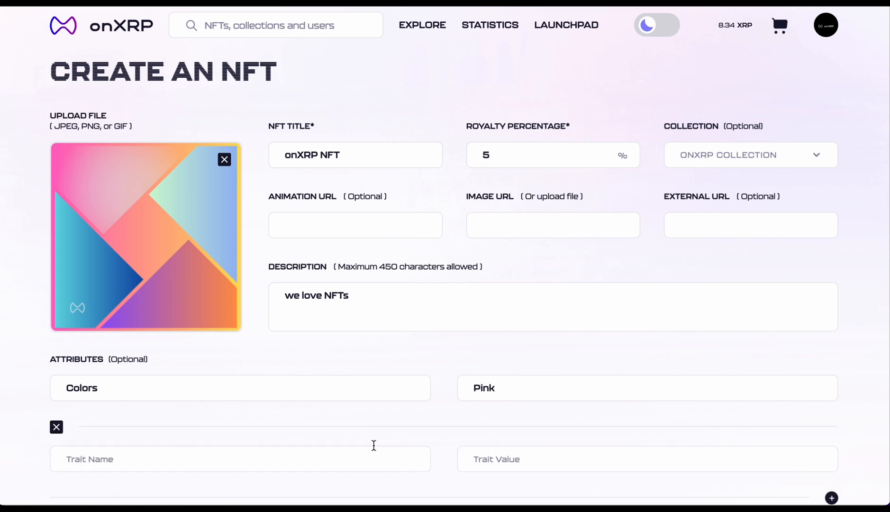
type("Logo")
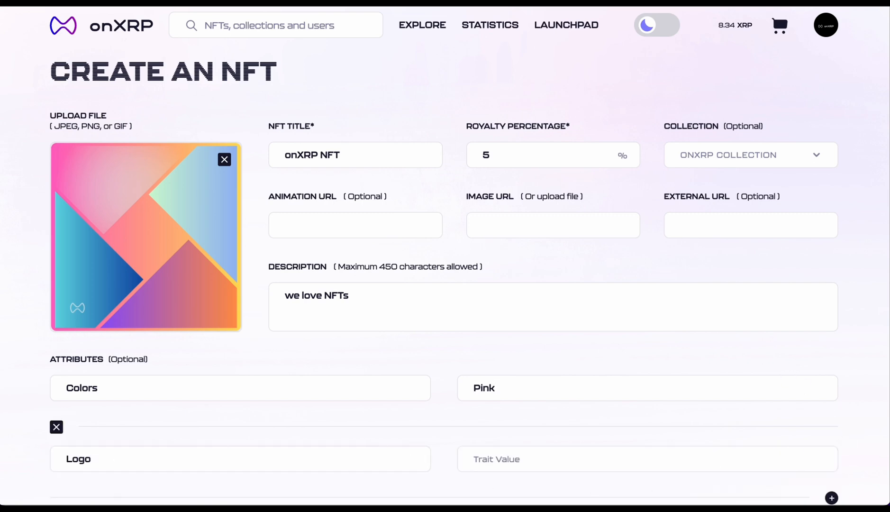
type("o")
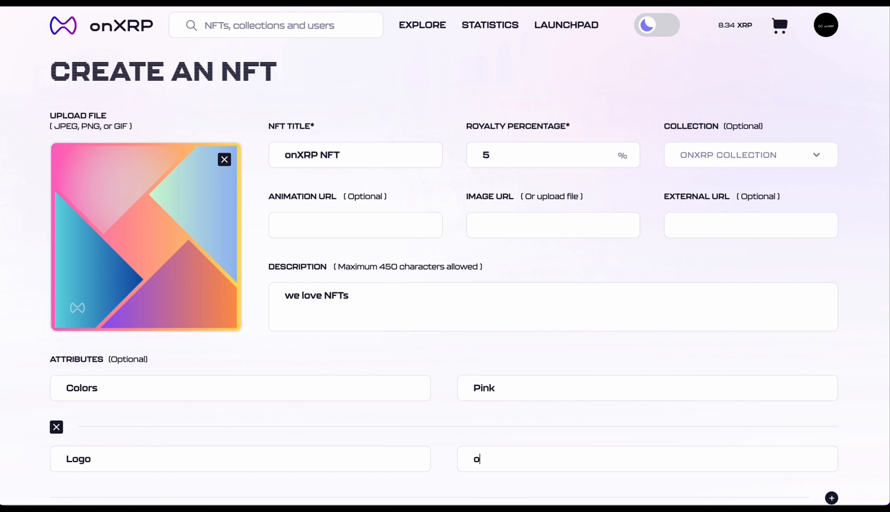
type("nXRP")
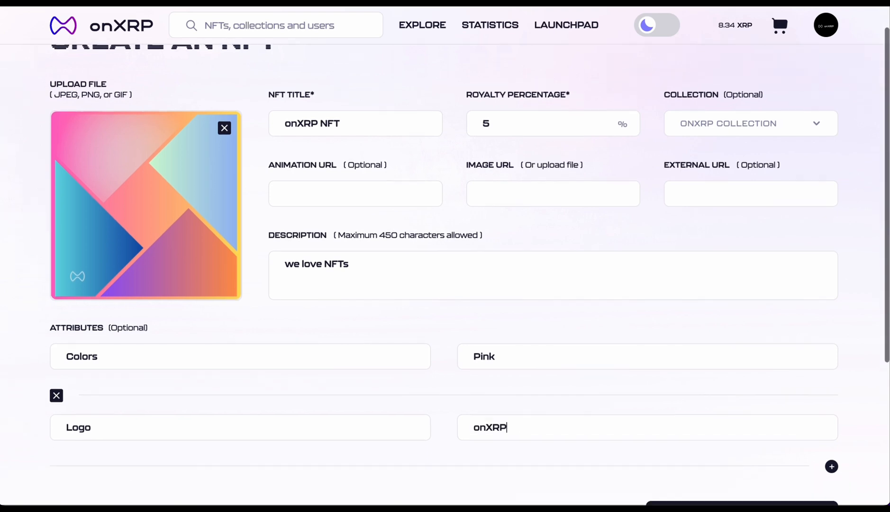
scroll("down", 3)
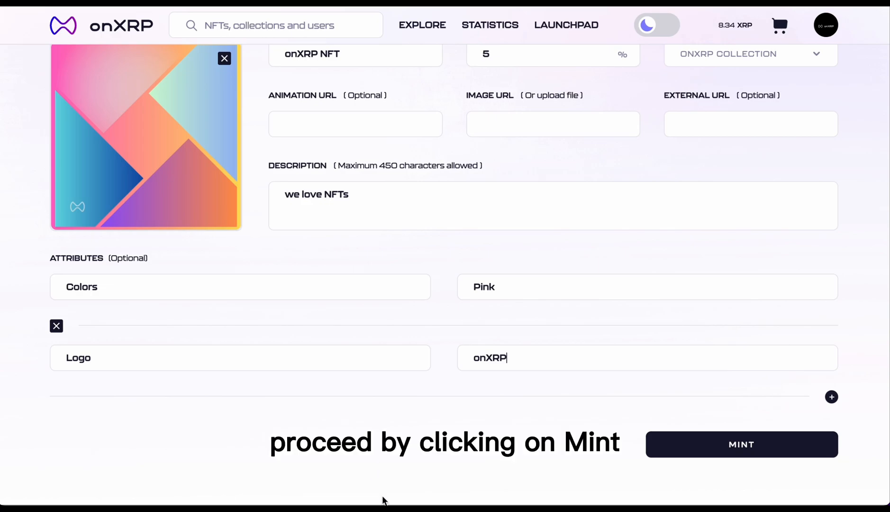
Mint the NFT and approve the onXRP sign request in Xumm with passcode or FaceID
left_click(740, 445)
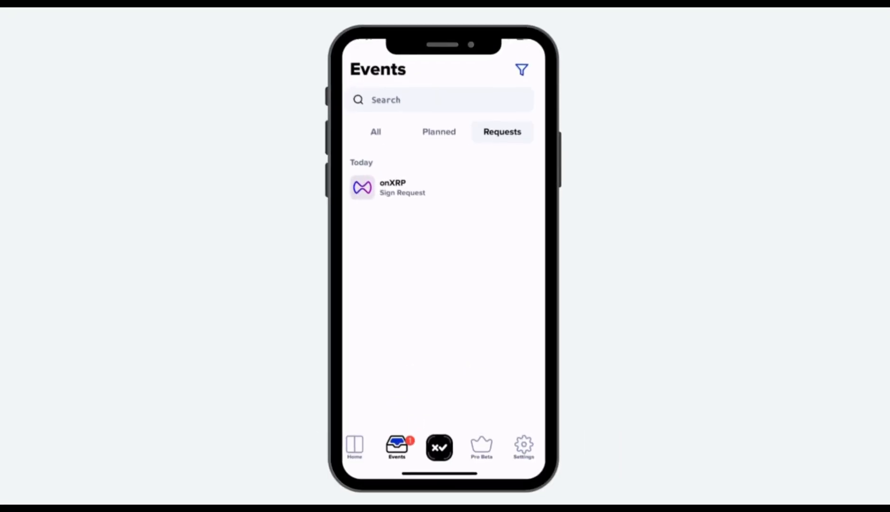
left_click(388, 187)
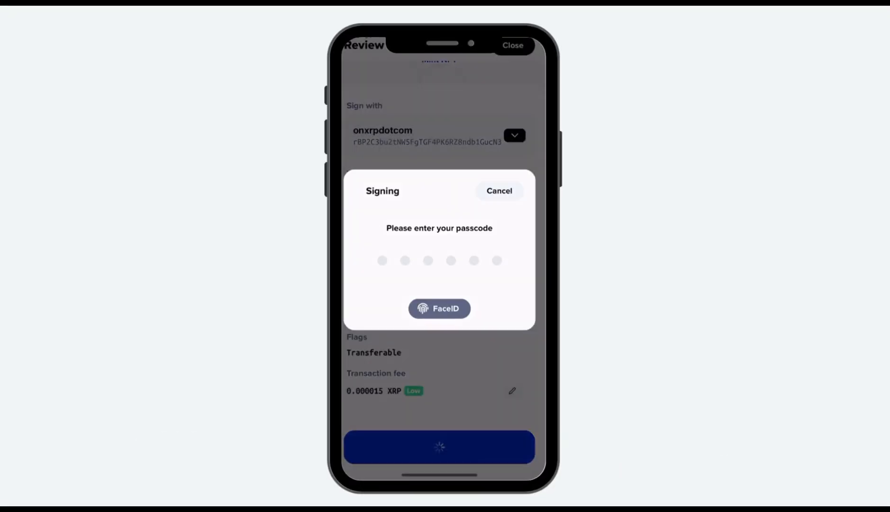
left_click(439, 309)
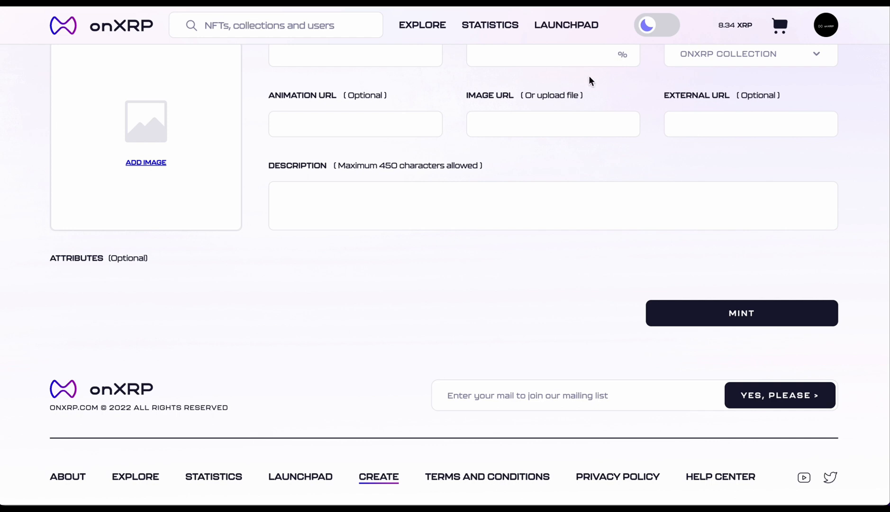
left_click(827, 25)
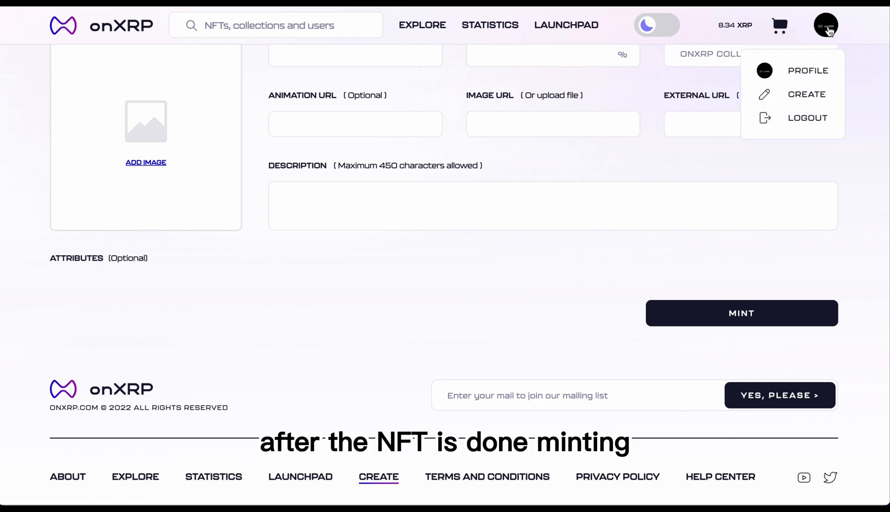